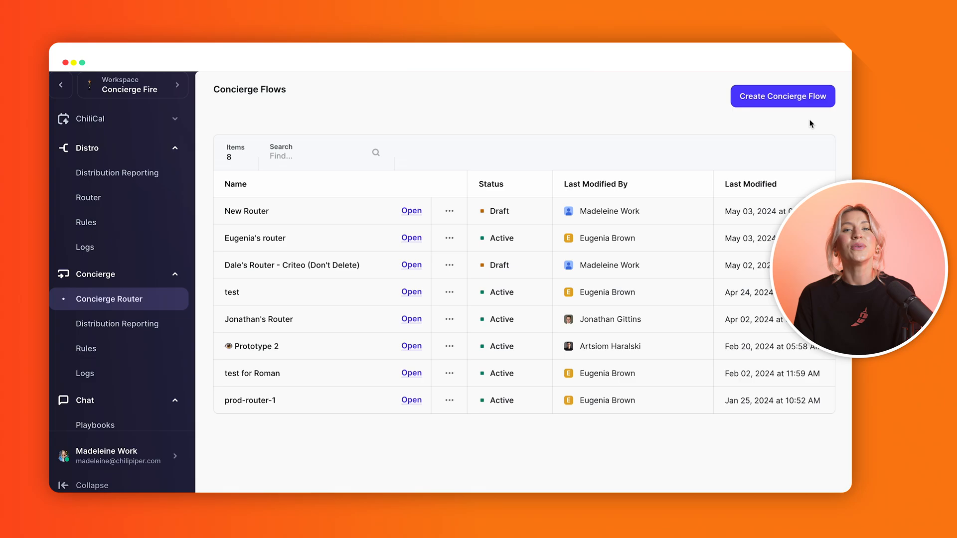
Step: Create a new Concierge flow and enable the 'Webform is submitted' trigger
left_click(410, 211)
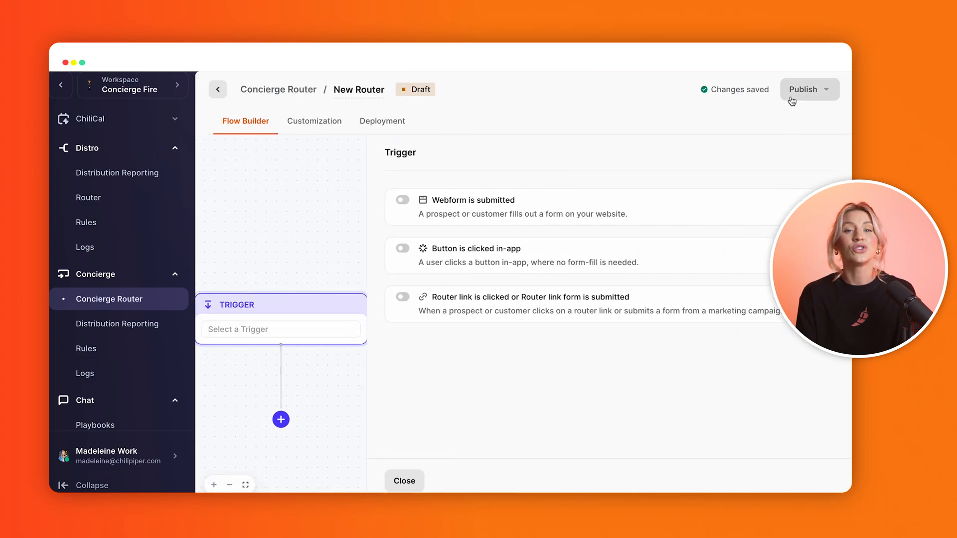
mouse_move(687, 153)
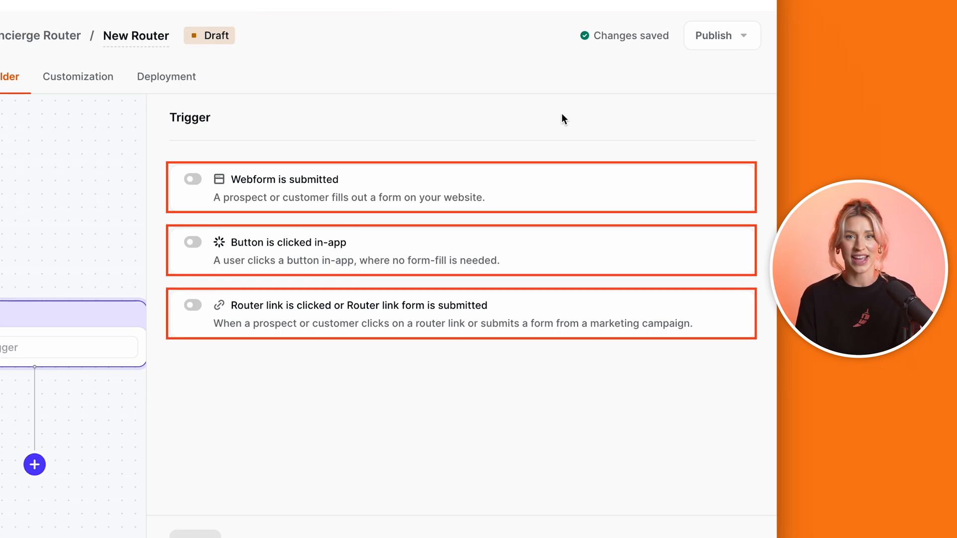
left_click(192, 179)
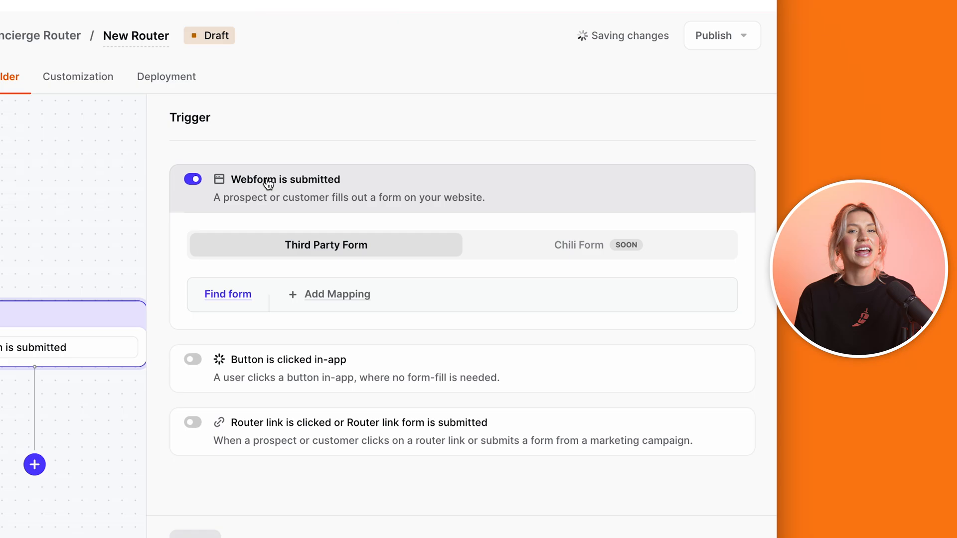
Step: Find the form at chilipiper.com/forms/test-scheduling-only and auto-map its fields to the trigger
left_click(227, 294)
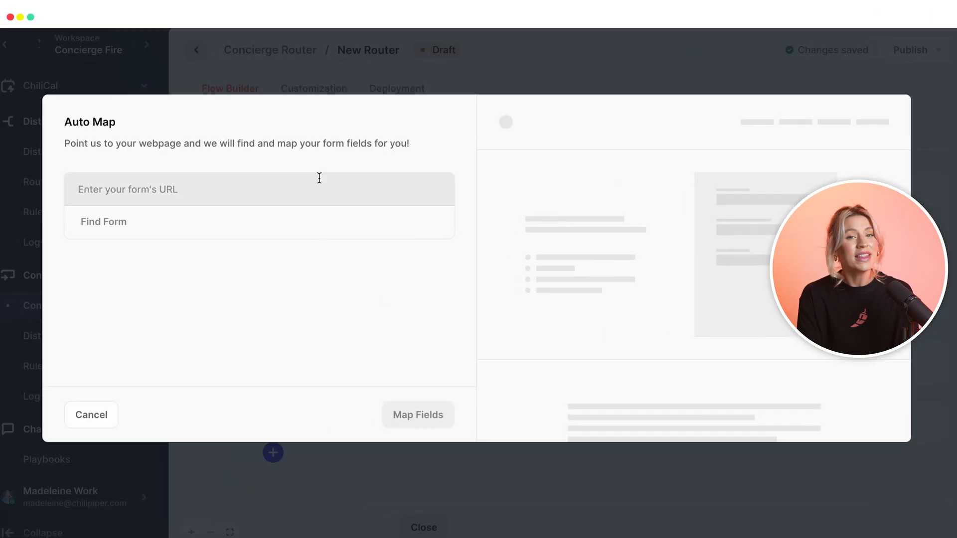
type("https://www.chilipiper.com/forms/test-scheduling-only")
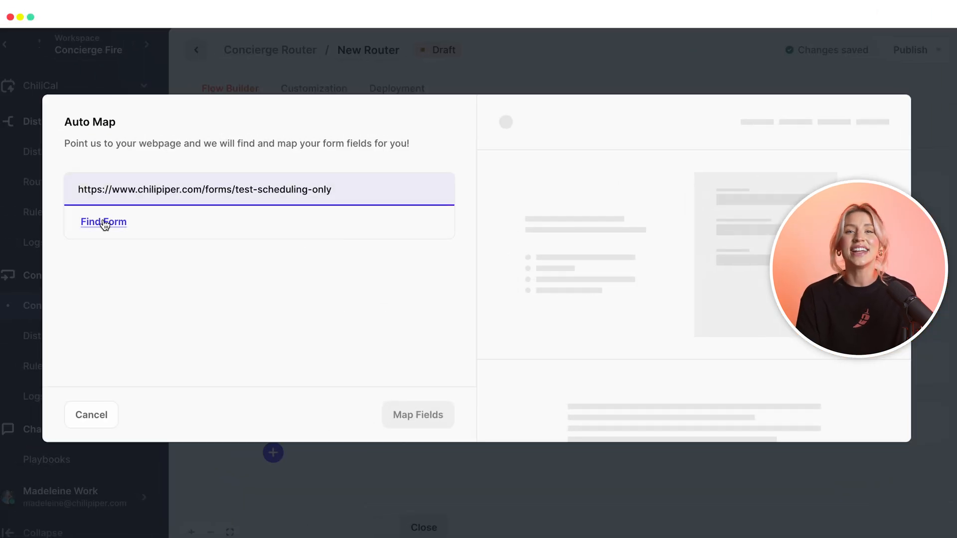
left_click(102, 221)
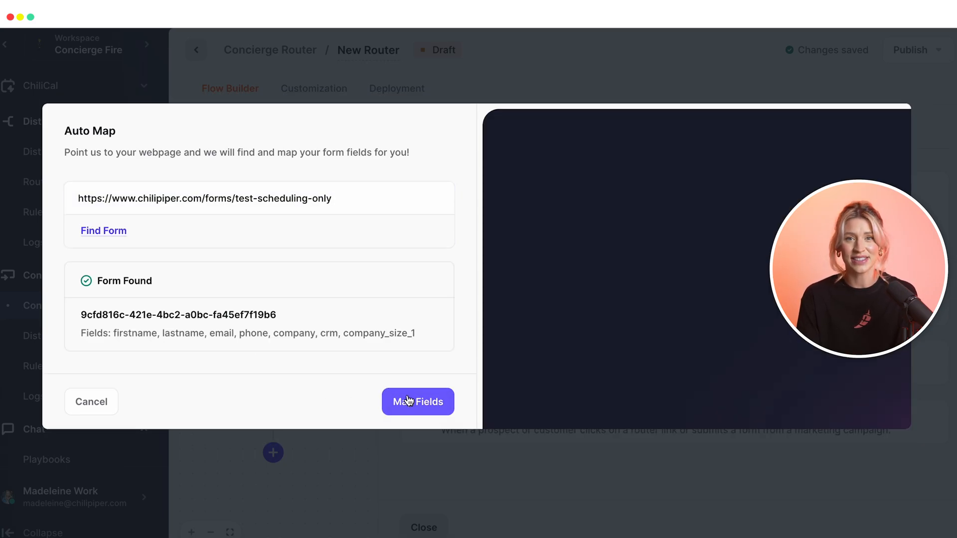
left_click(417, 402)
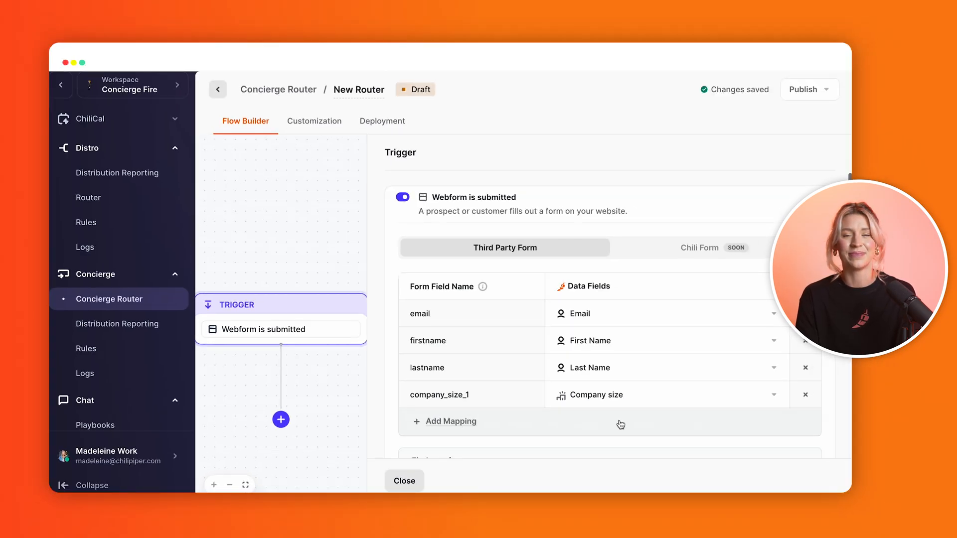
left_click(281, 420)
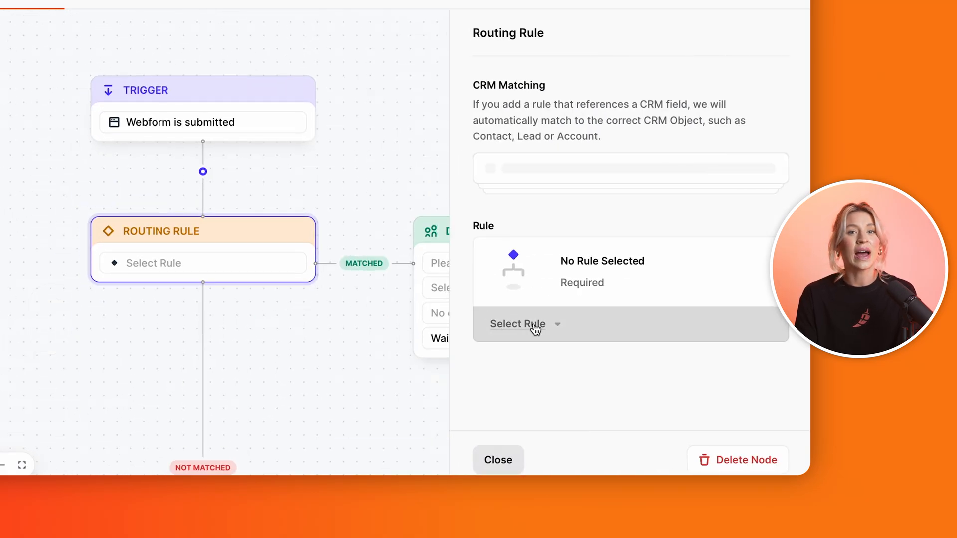
Step: Assign an ownership routing rule to the matched path's Routing Rule node
left_click(524, 324)
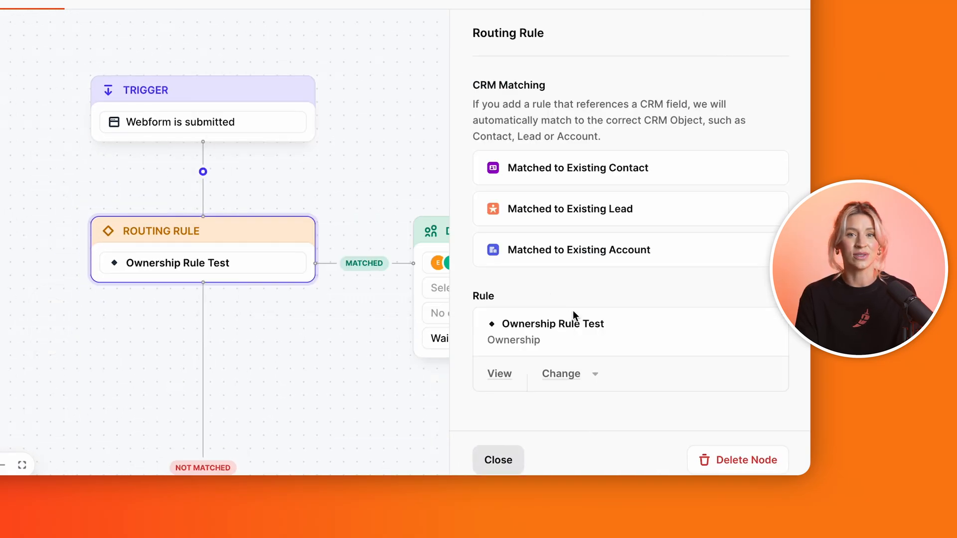
left_click(561, 374)
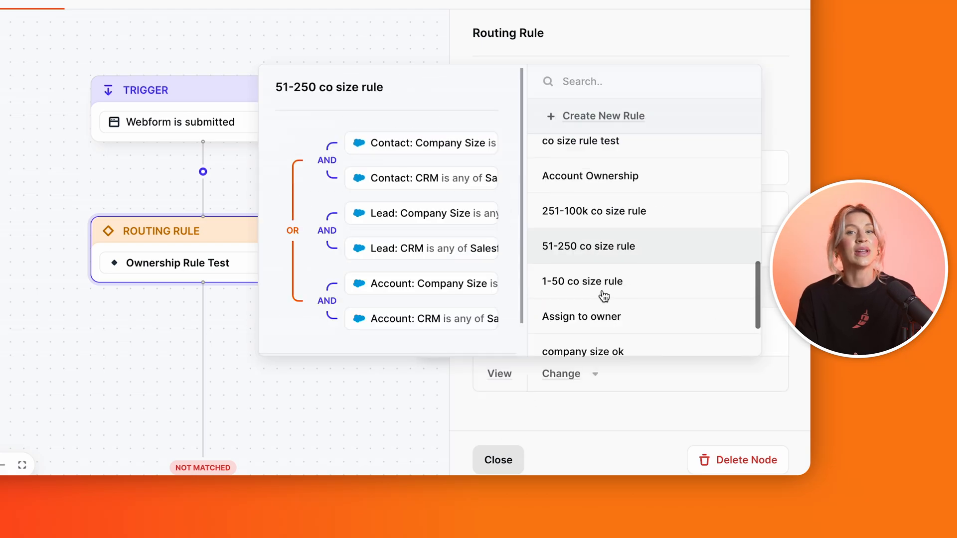
left_click(589, 175)
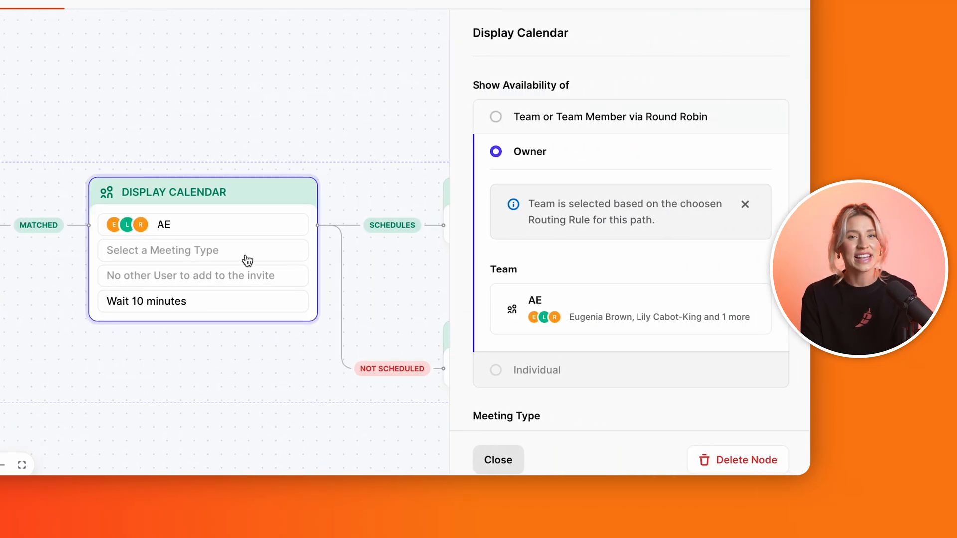
Step: Set the Display Calendar step to show the owner's calendar for a Product Demo meeting
left_click(510, 331)
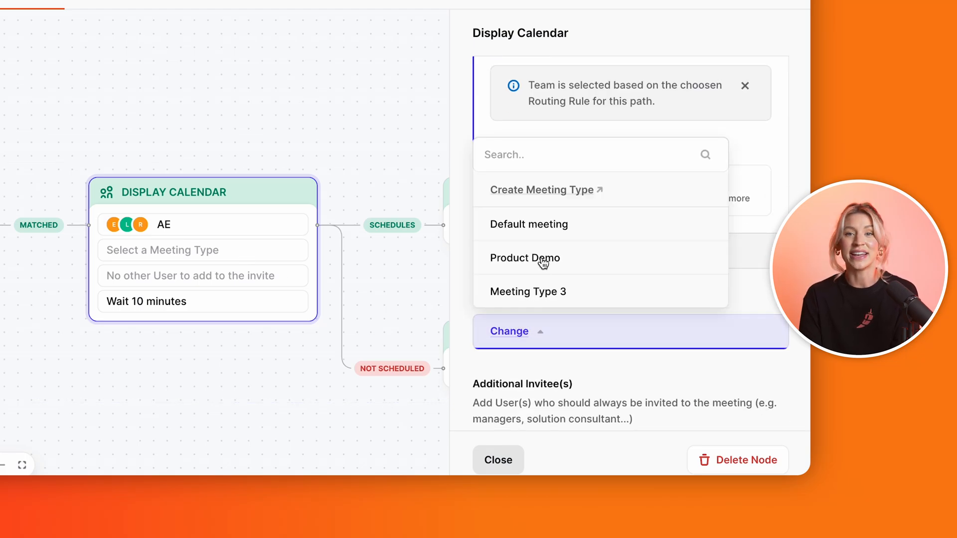
left_click(525, 258)
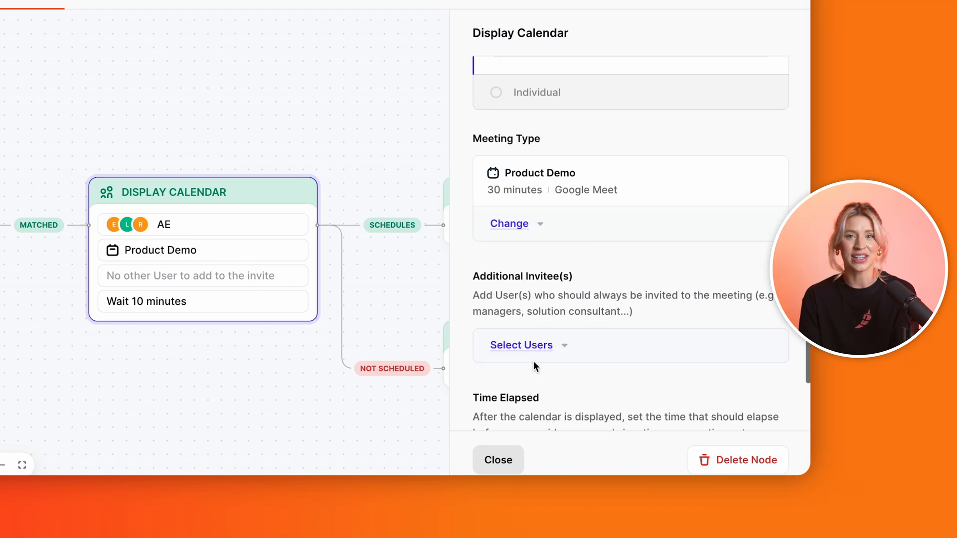
left_click(521, 346)
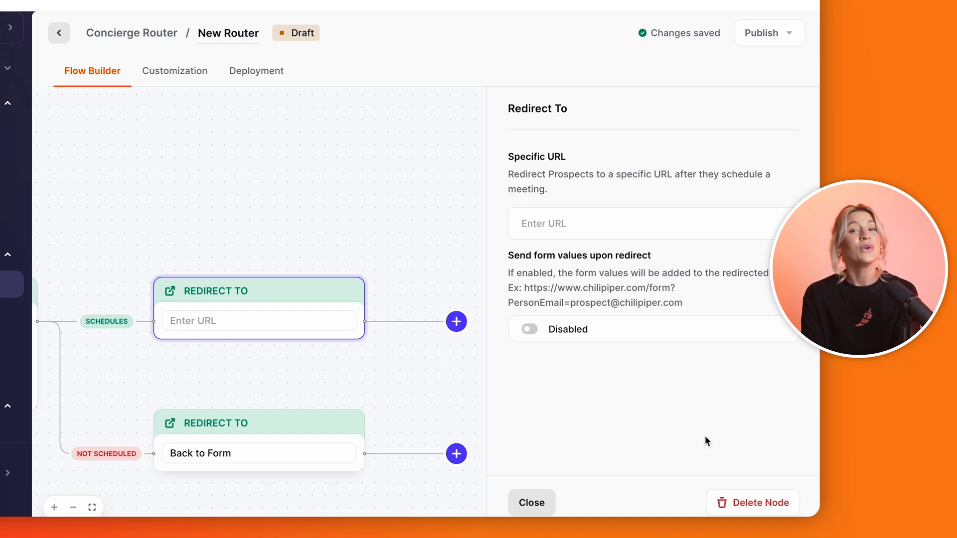
Step: Delete the Redirect To node from the Schedules path and confirm
left_click(760, 502)
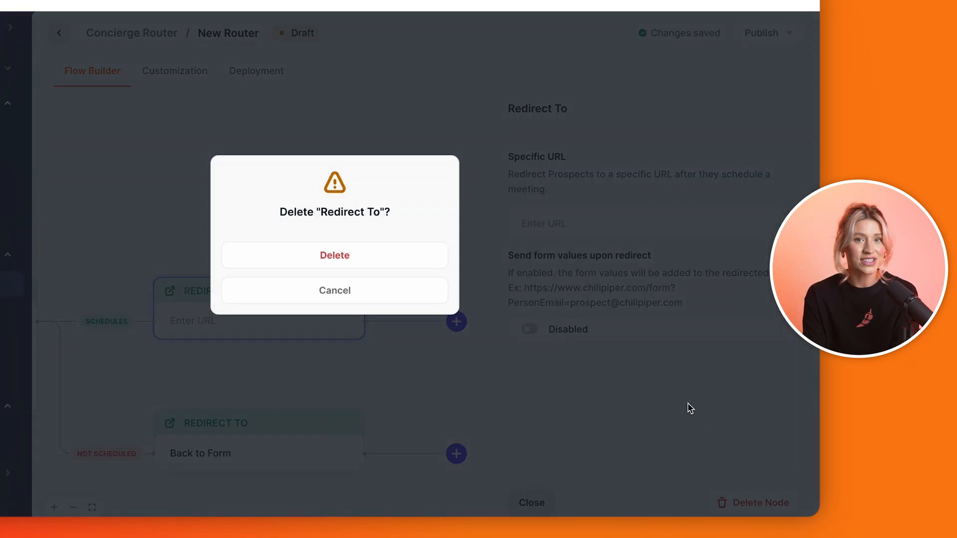
left_click(335, 255)
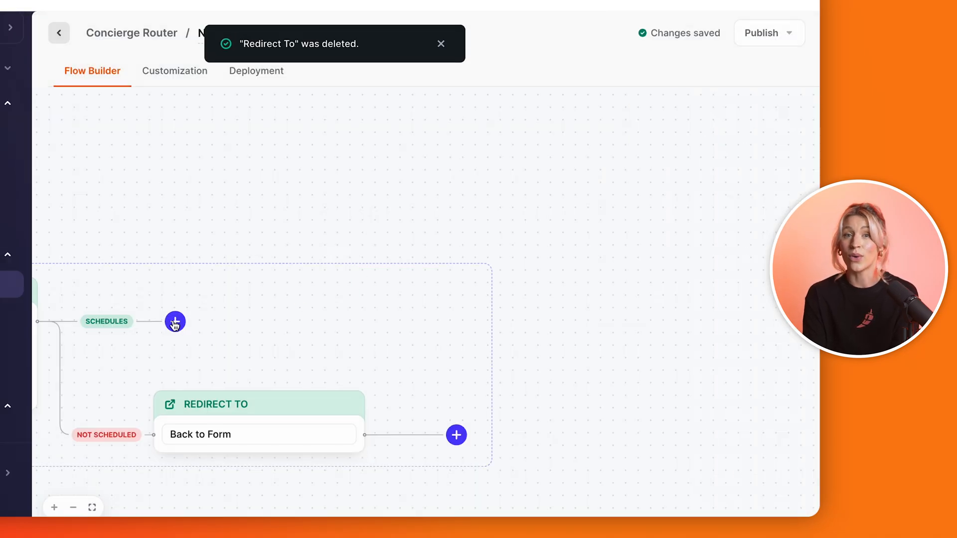
Step: Add Update/Create Record, Create Event and Add to Campaign CRM actions to the scheduled path
left_click(175, 322)
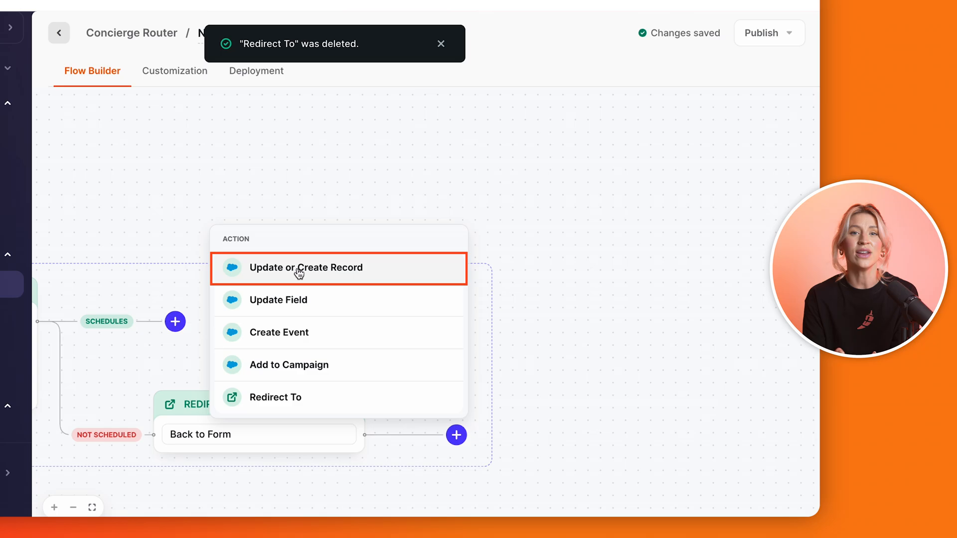
left_click(307, 267)
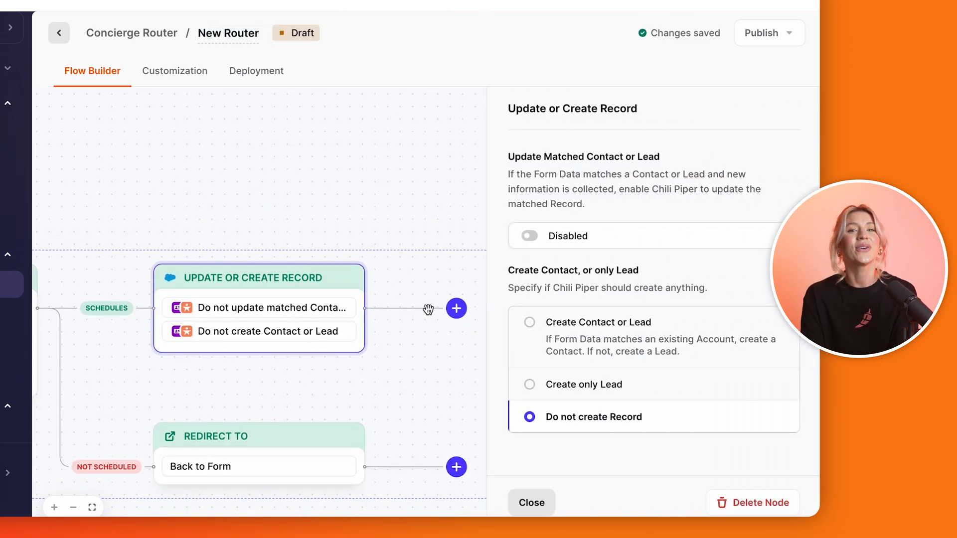
left_click(456, 308)
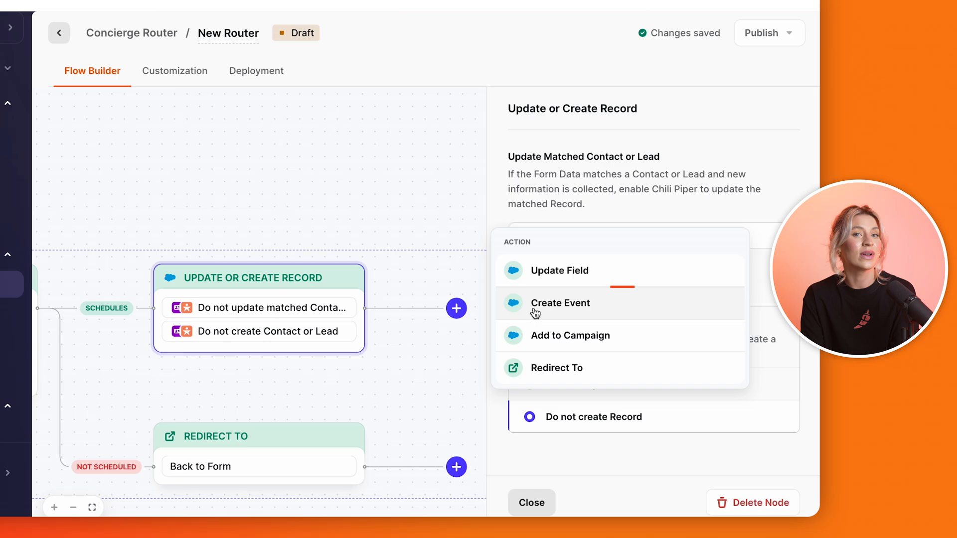
left_click(559, 304)
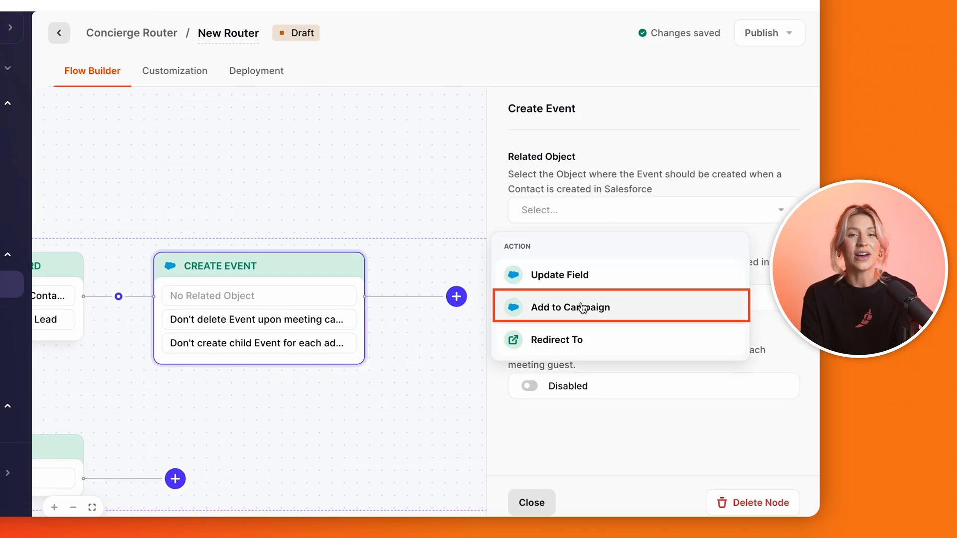
left_click(571, 307)
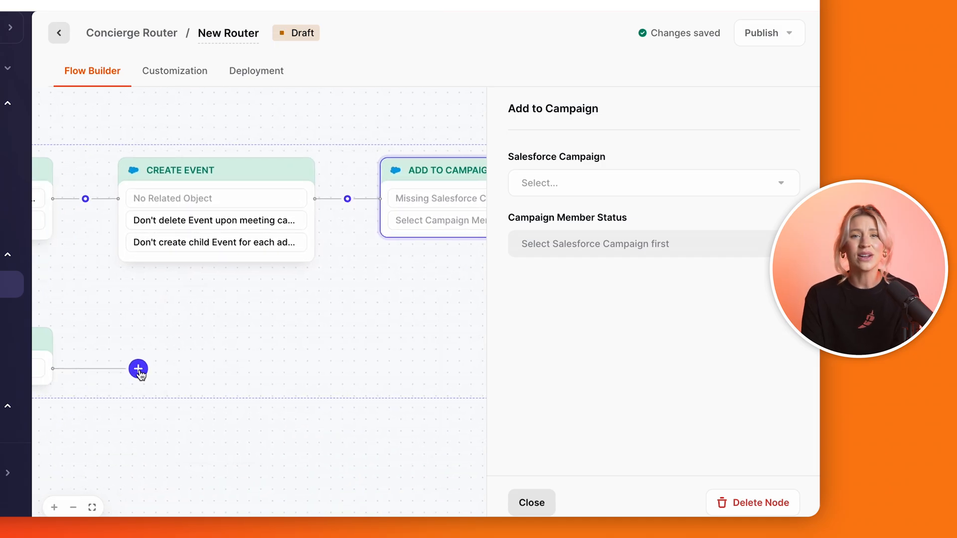
Step: Add a Notify Meeting Not Scheduled step sending the assignee email and a Slack message
left_click(138, 369)
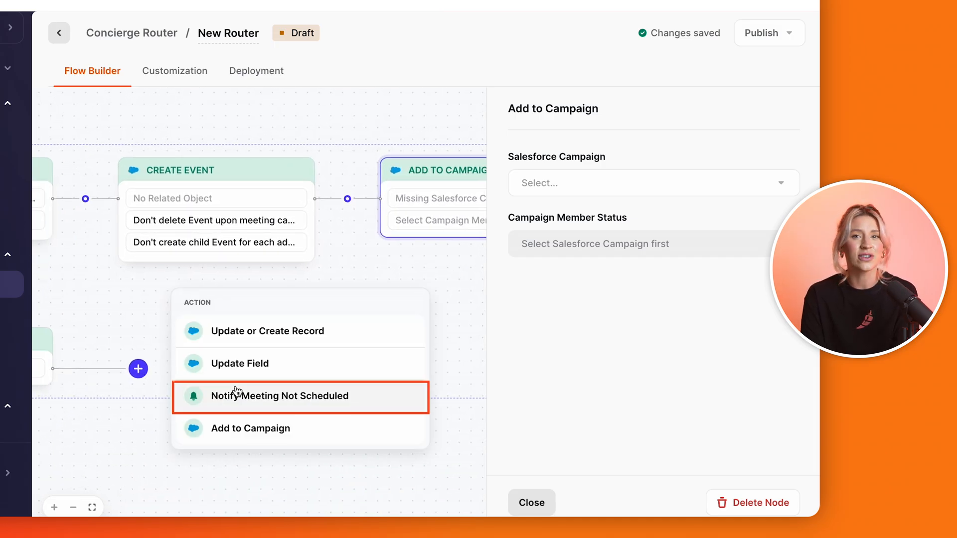
left_click(279, 396)
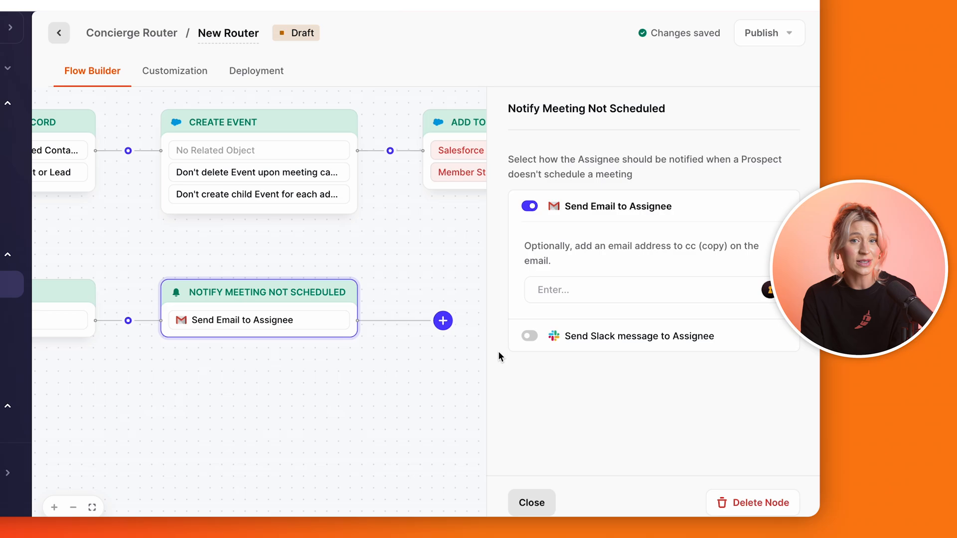
left_click(529, 336)
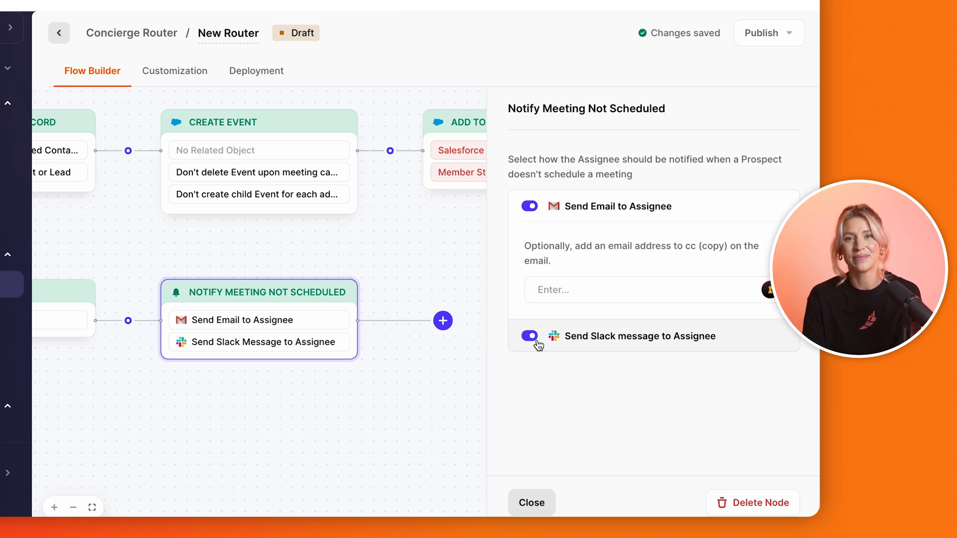
left_click(530, 503)
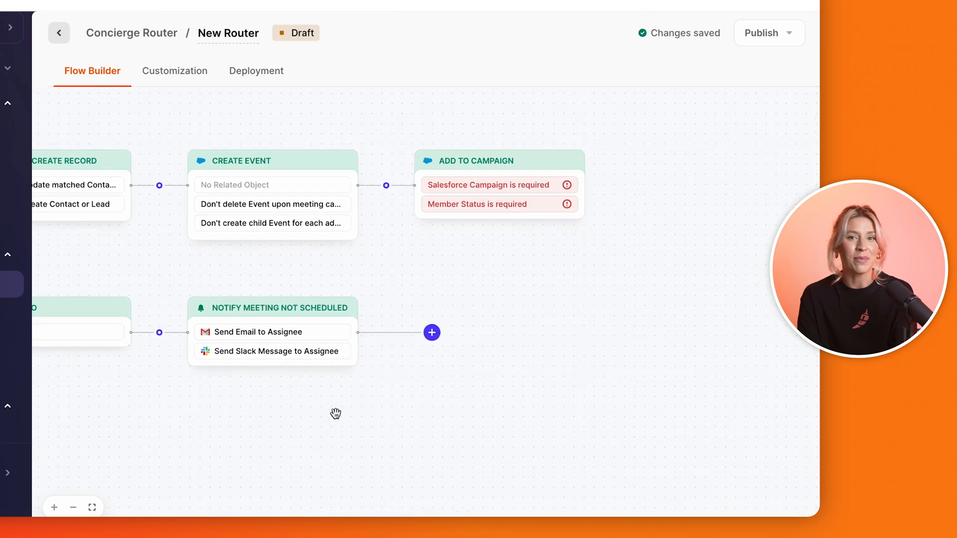
Step: Set Path 2's Routing Rule to the saved company size 1-50 rule matched to existing account
left_click(381, 452)
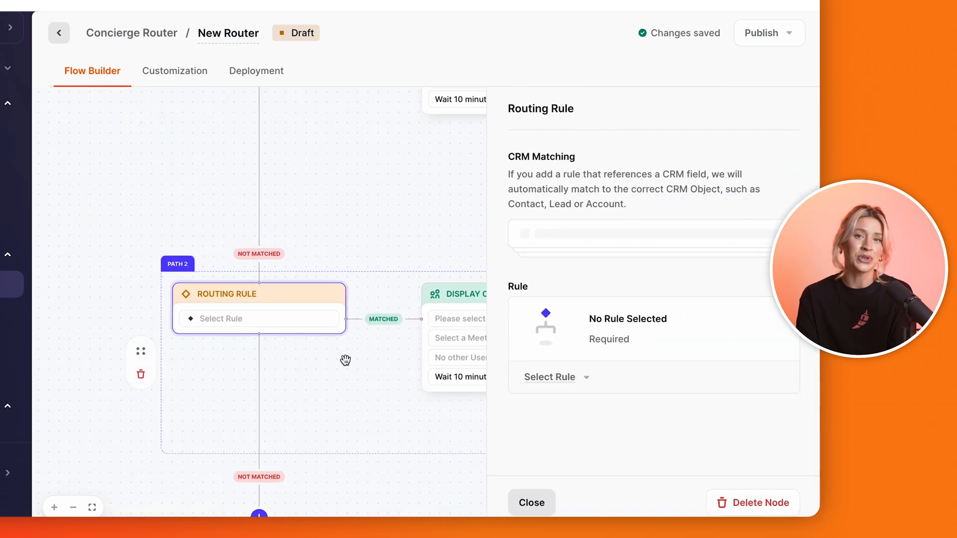
left_click(556, 377)
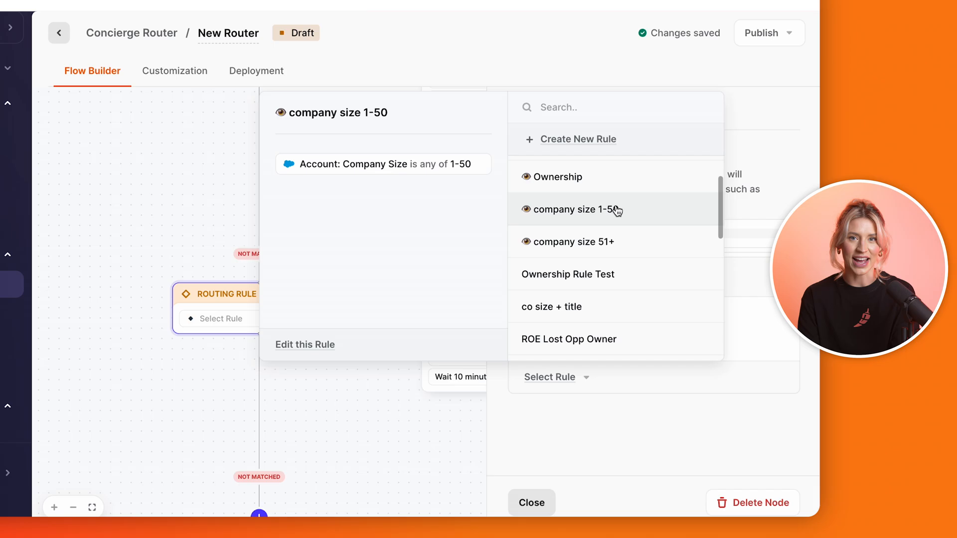
left_click(570, 209)
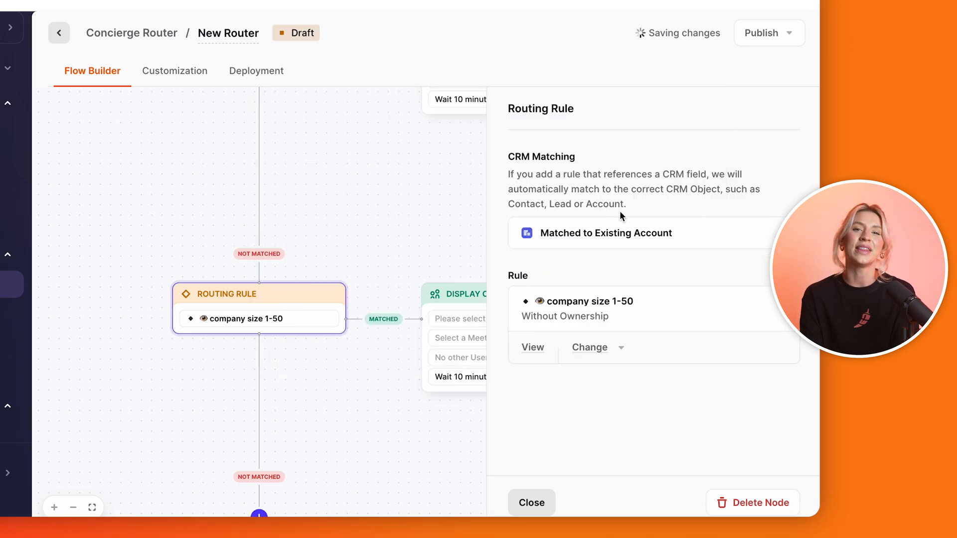
mouse_move(536, 436)
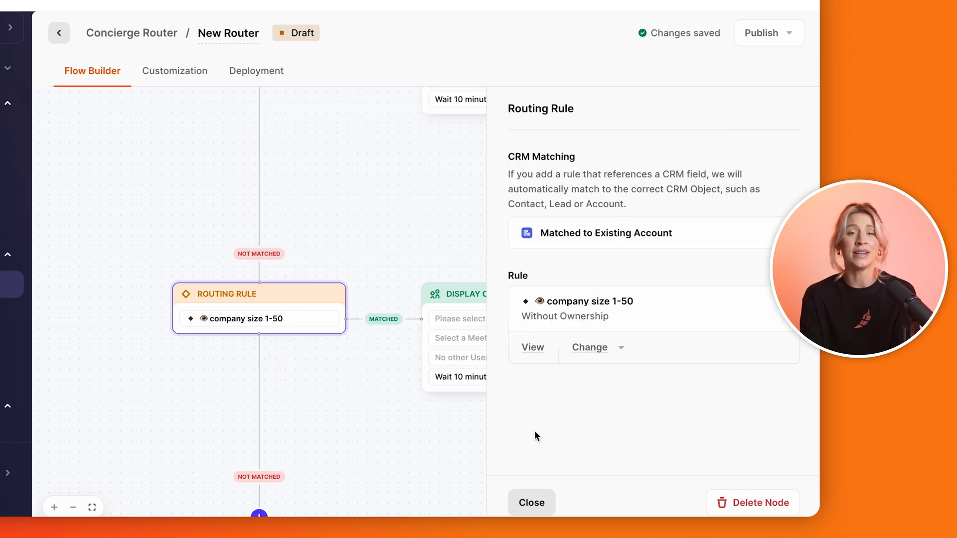
left_click(591, 267)
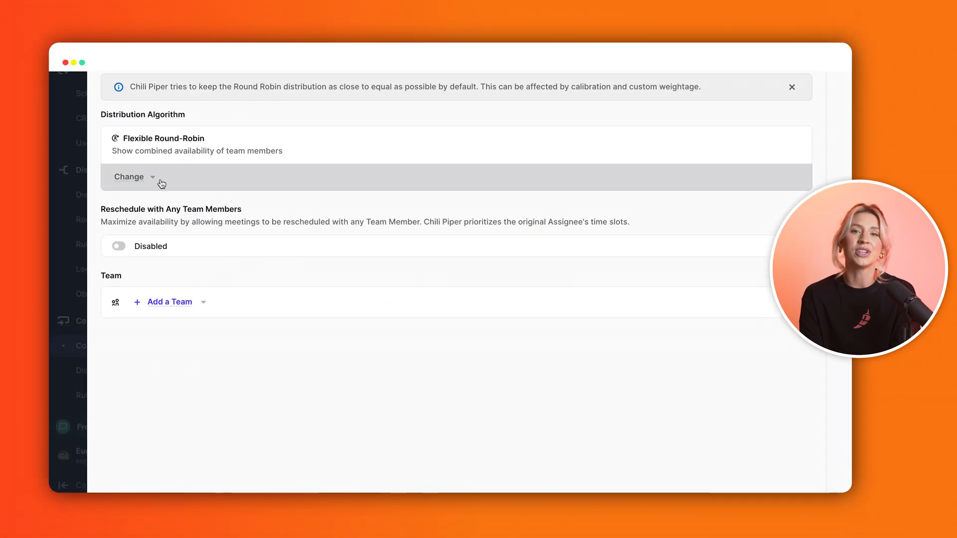
Step: Add the NA 1-50 team for flexible round-robin Product Demo booking on Path 2
left_click(129, 177)
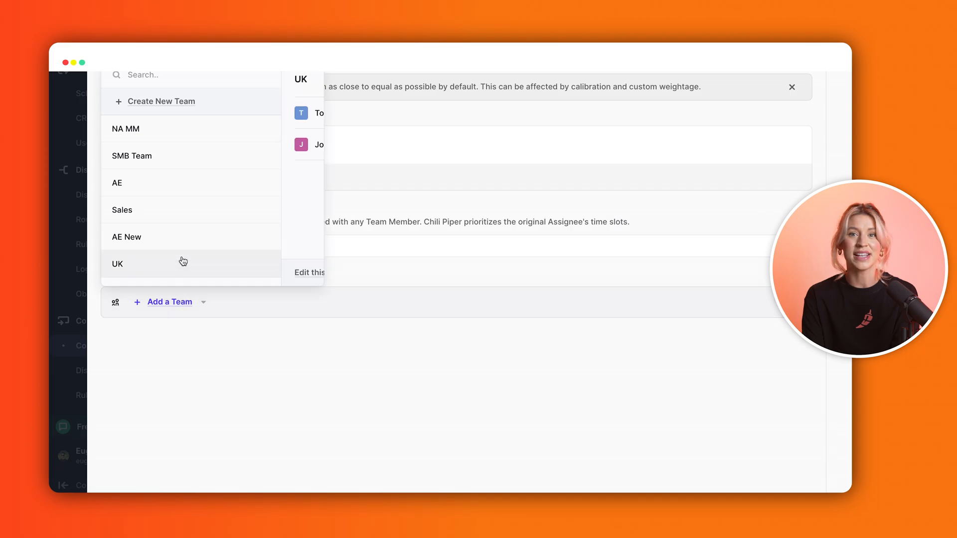
left_click(118, 182)
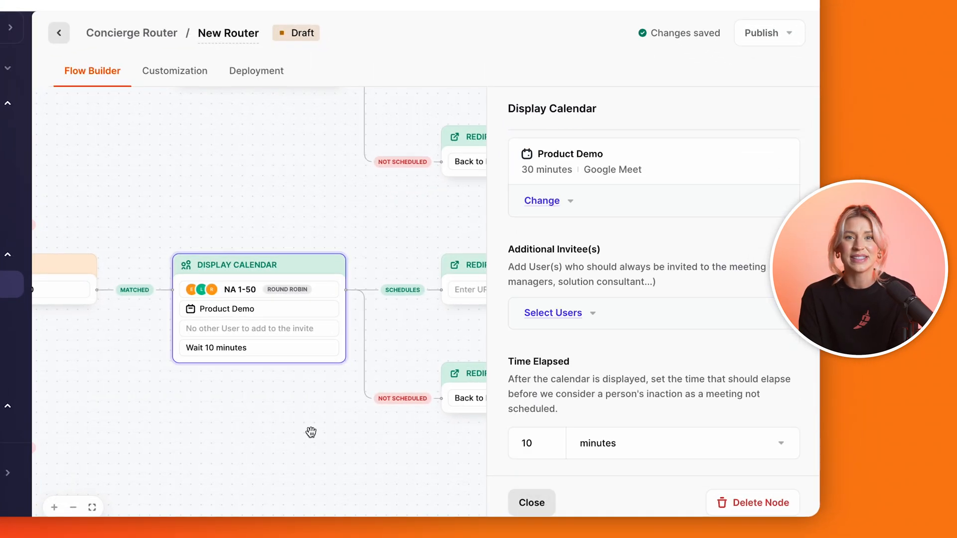
Step: Remove the scheduled-branch redirect and add a Catch All path under Not Matched
left_click(259, 293)
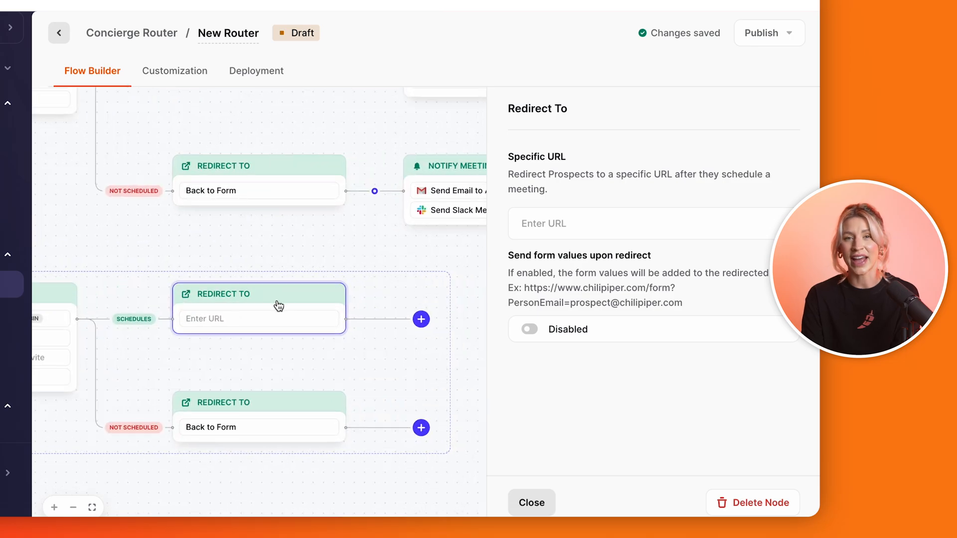
left_click(752, 503)
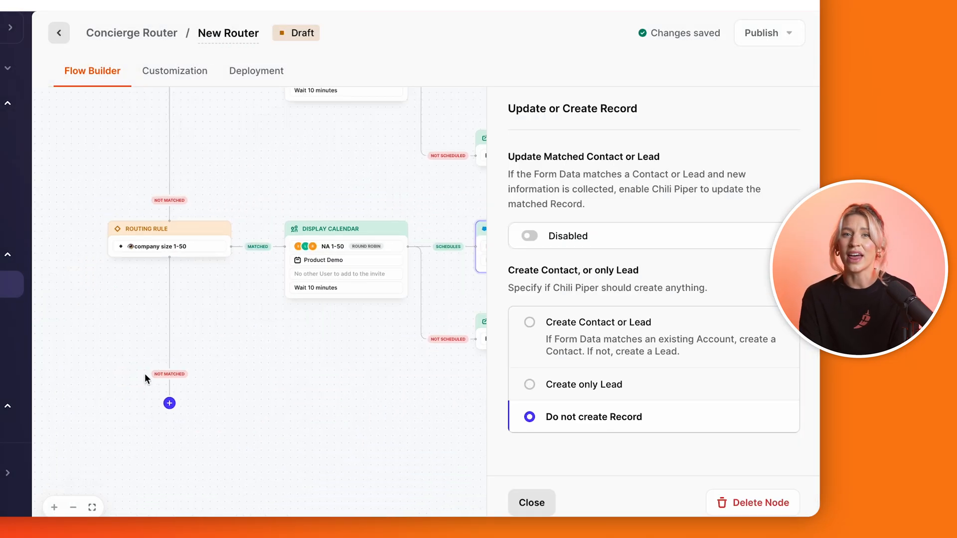
left_click(170, 404)
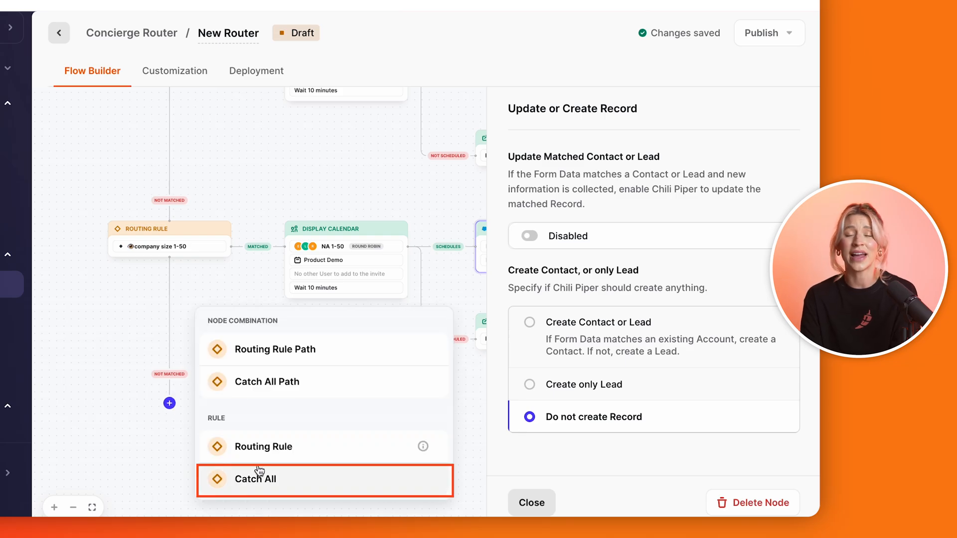
left_click(256, 480)
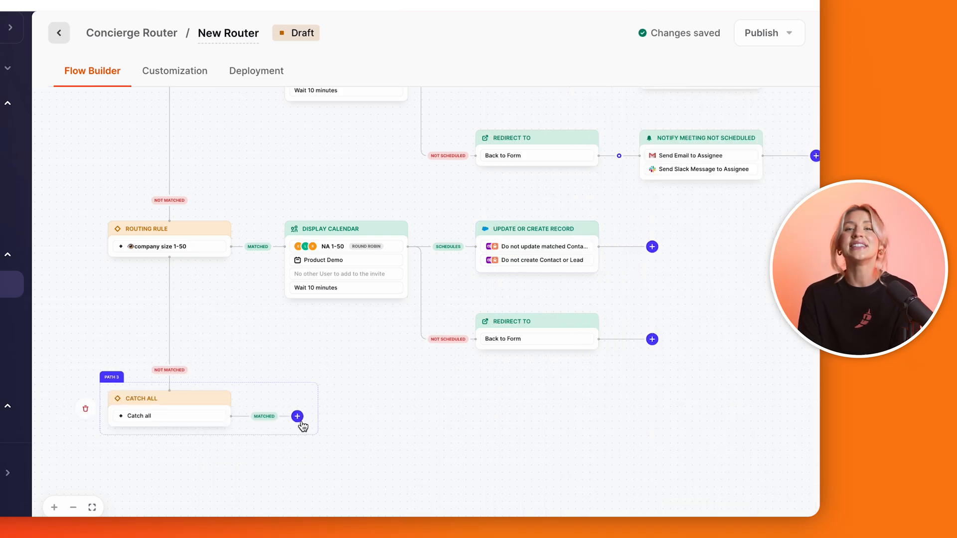
Step: Give the catch-all's matched branch a step showing an individual user's Product Demo calendar
left_click(297, 417)
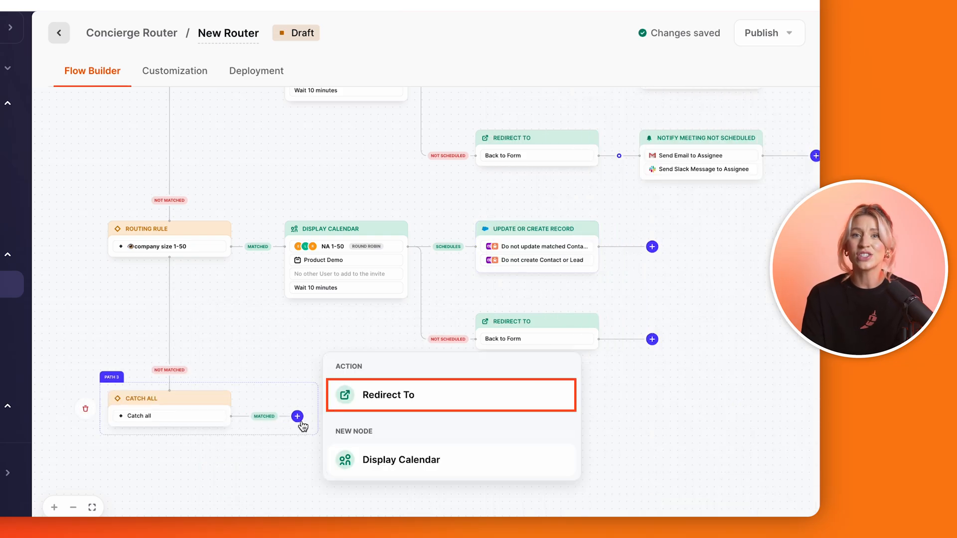
left_click(401, 460)
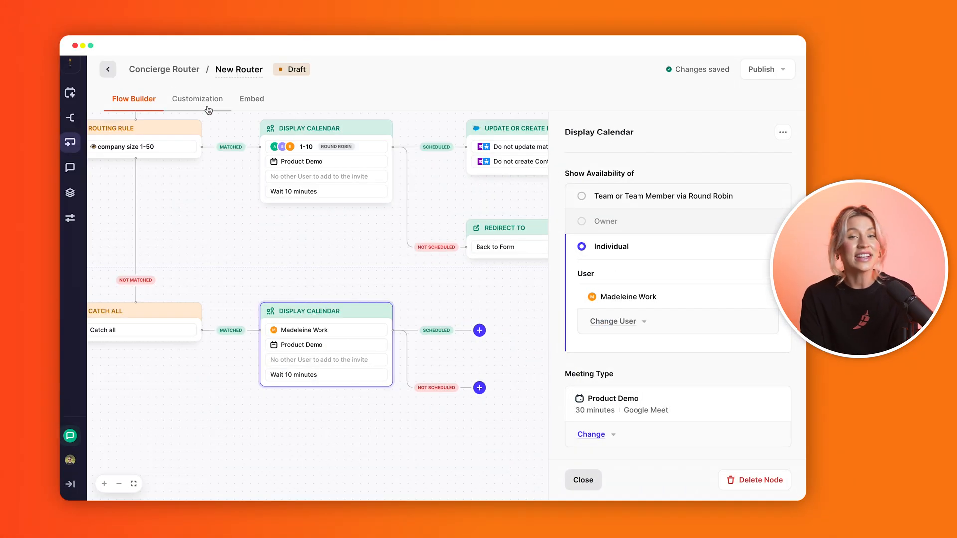
Step: Publish the router and copy its Hubspot iframe embed code from the Embed tab
left_click(198, 99)
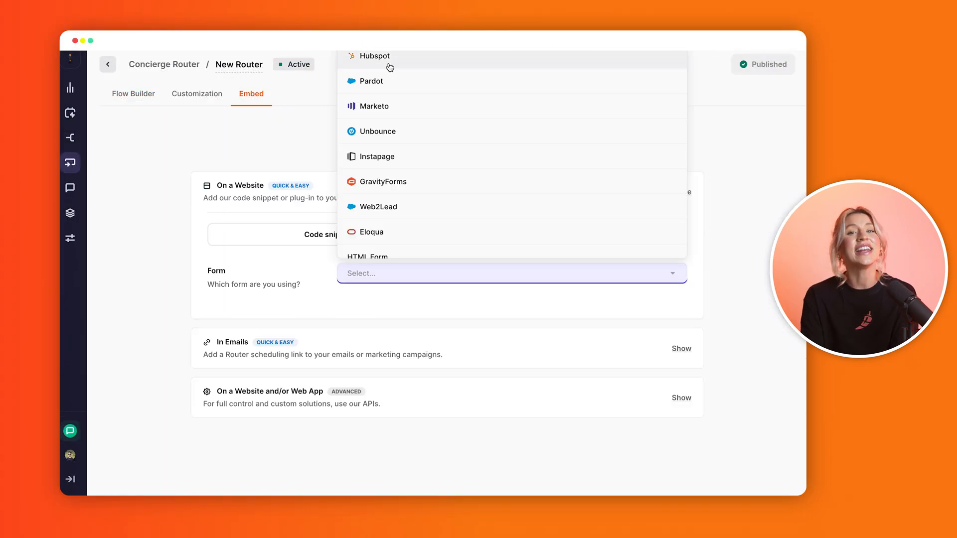
left_click(374, 56)
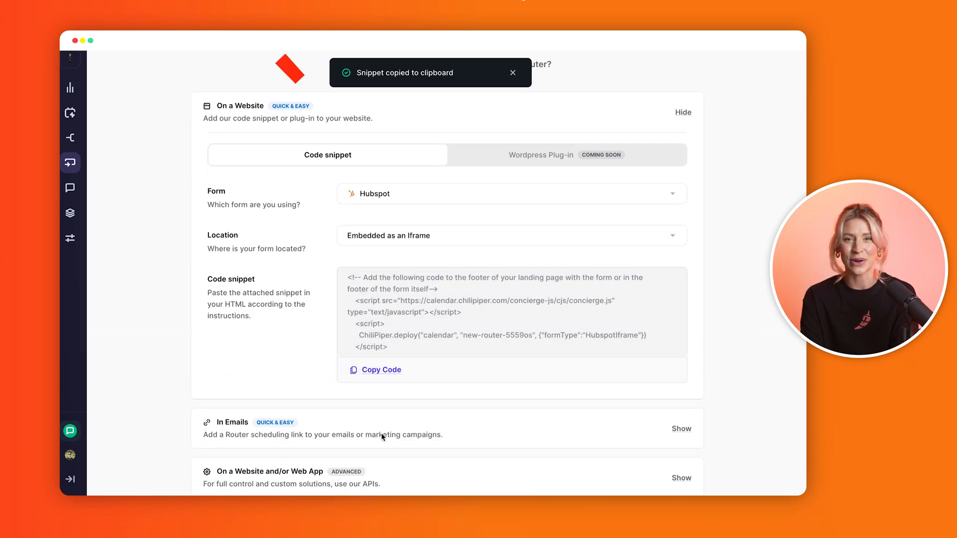